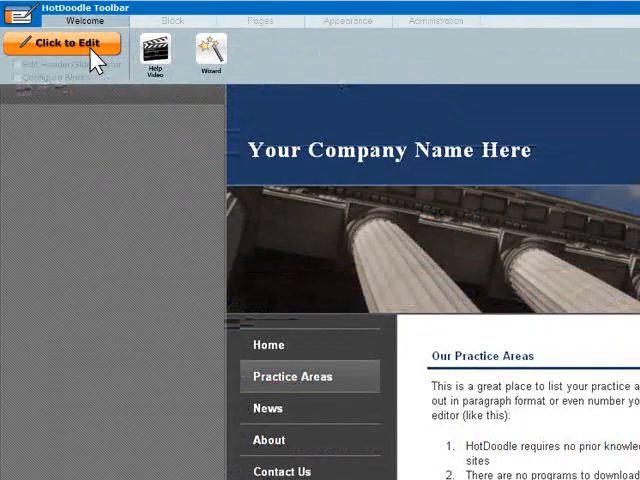
- Enter site editing from the toolbar to reach the Manage User Accounts page
click(536, 38)
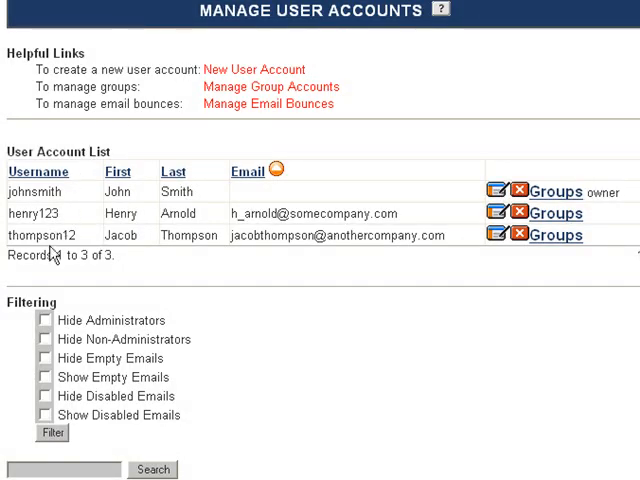
mouse_move(590, 208)
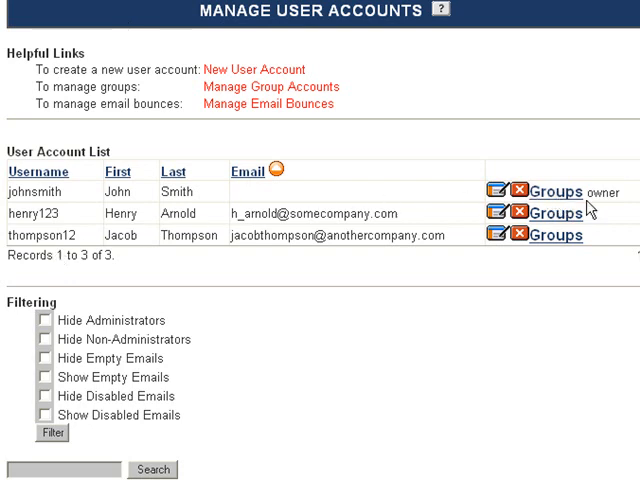
mouse_move(618, 210)
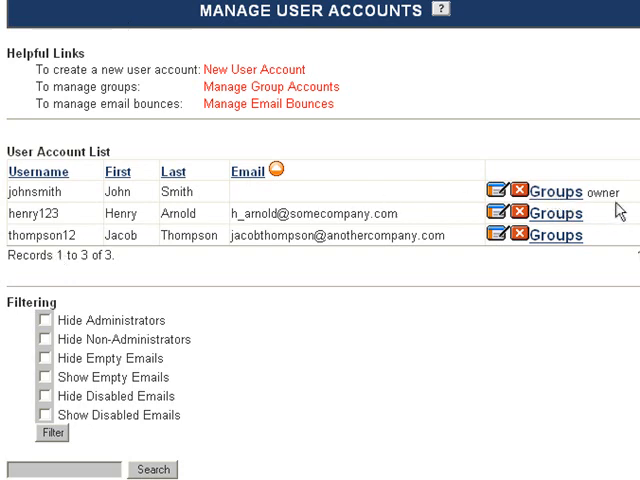
mouse_move(572, 212)
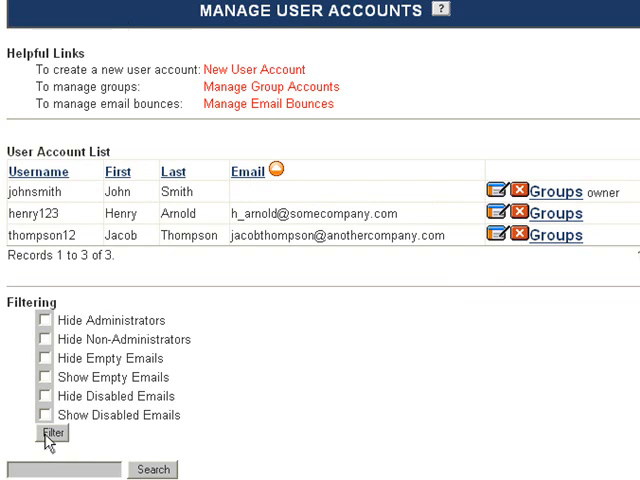
mouse_move(48, 320)
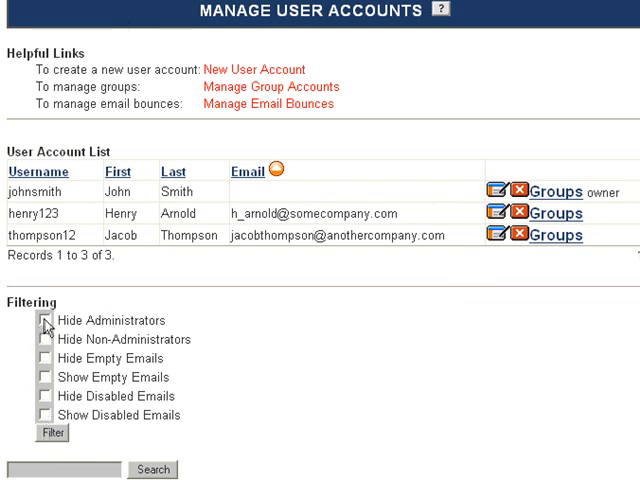
mouse_move(48, 352)
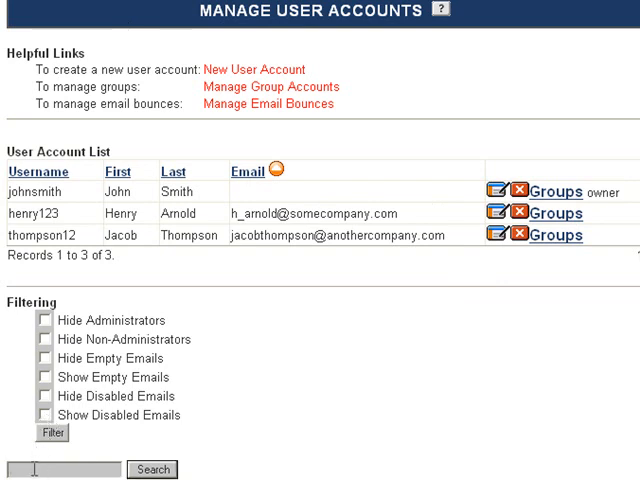
click(152, 468)
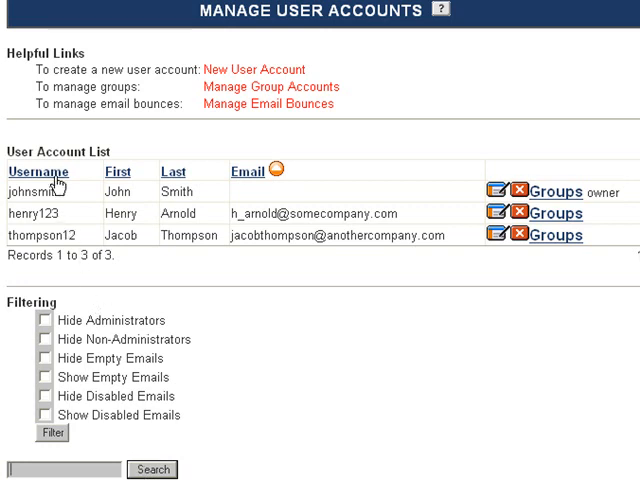
click(48, 172)
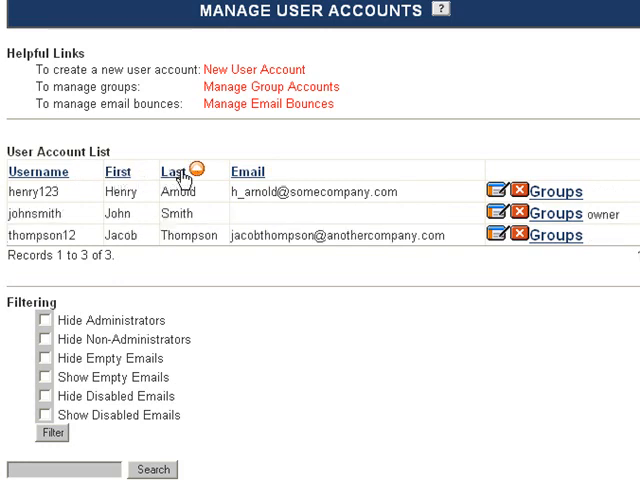
click(248, 172)
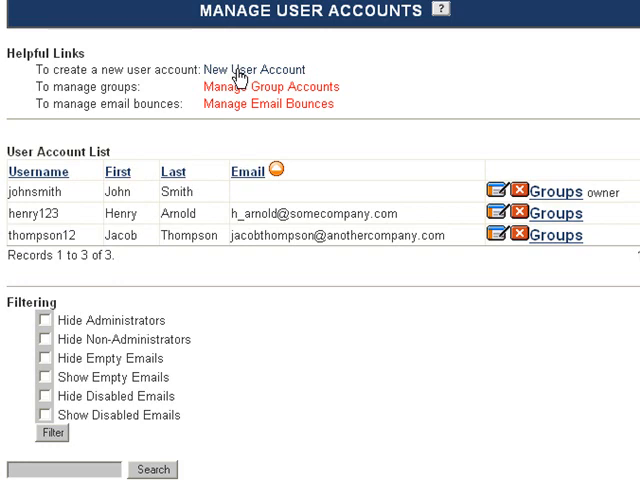
click(256, 68)
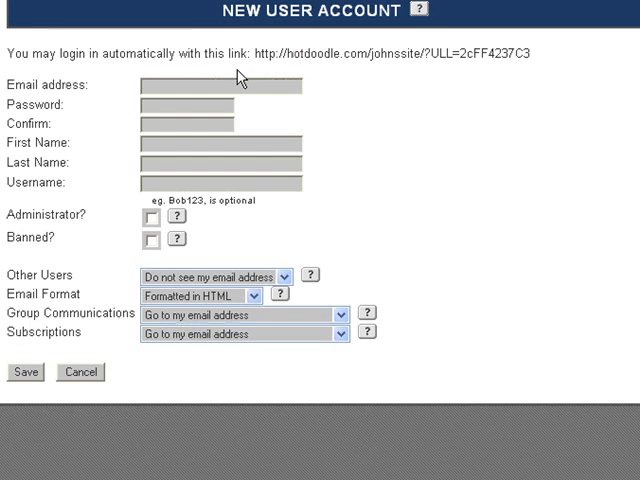
click(220, 84)
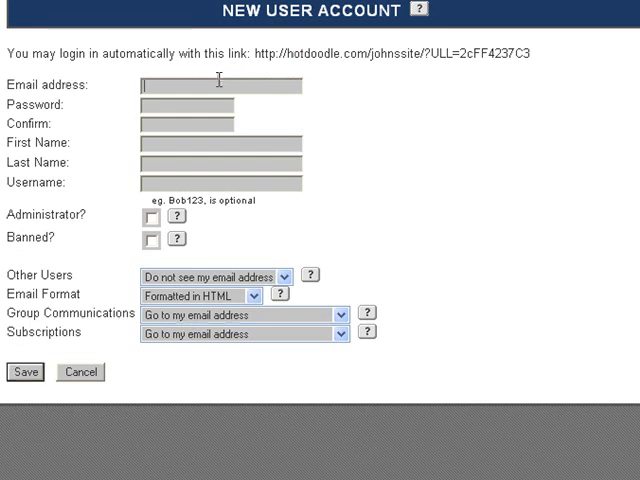
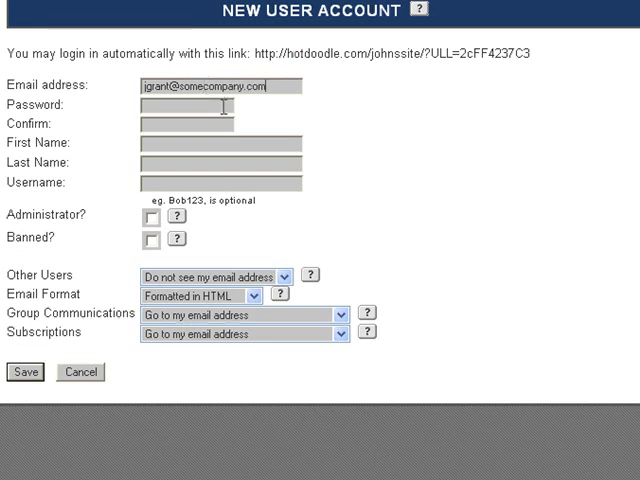
text(••••)
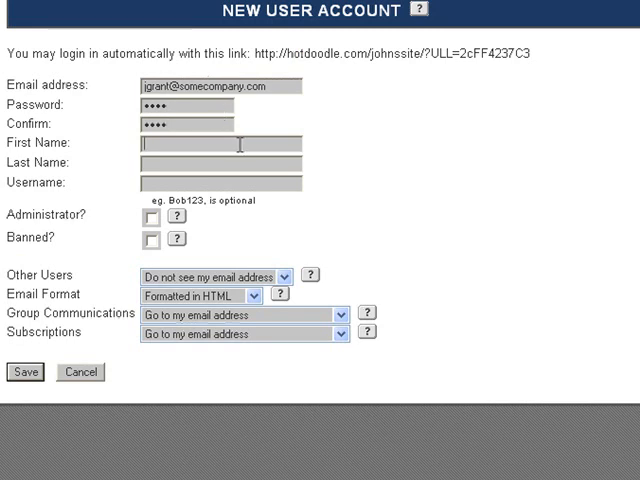
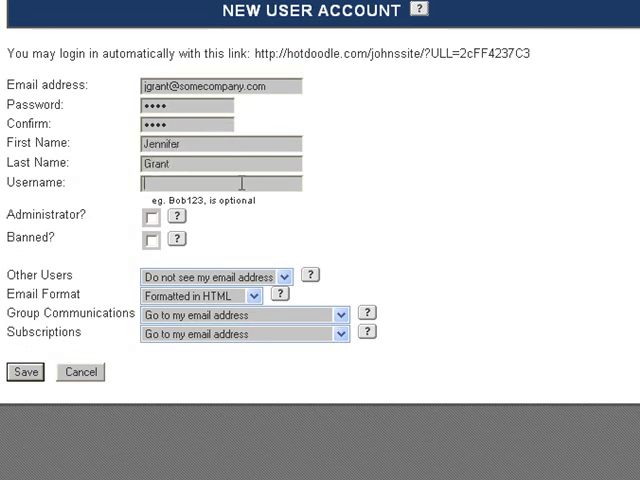
text(Jennifer)
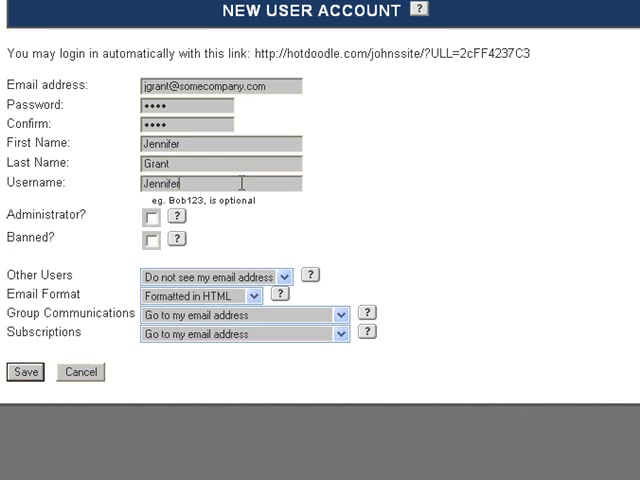
text(123)
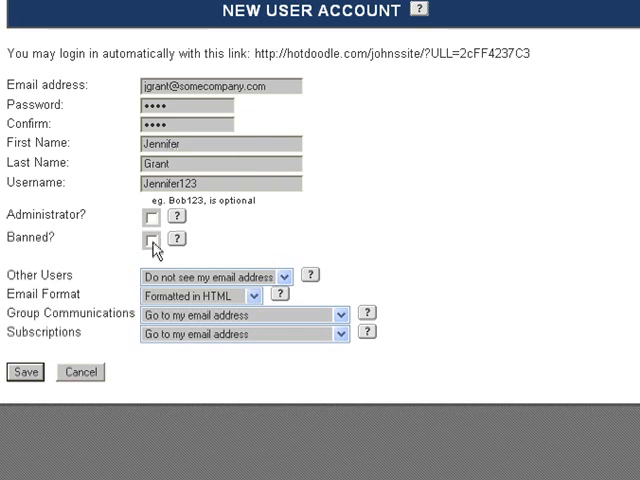
mouse_move(180, 280)
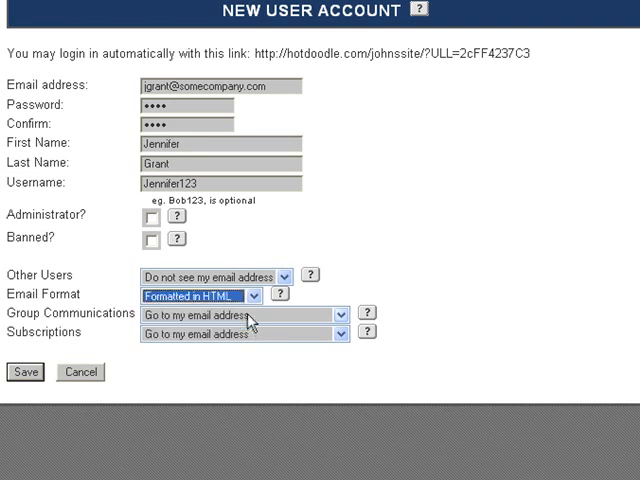
mouse_move(296, 324)
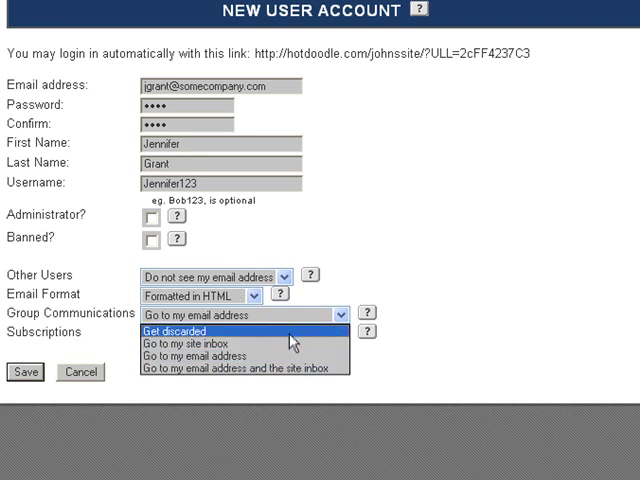
mouse_move(290, 344)
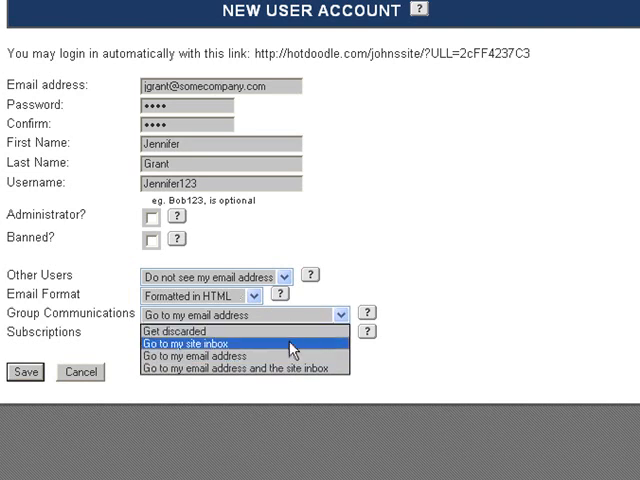
mouse_move(292, 356)
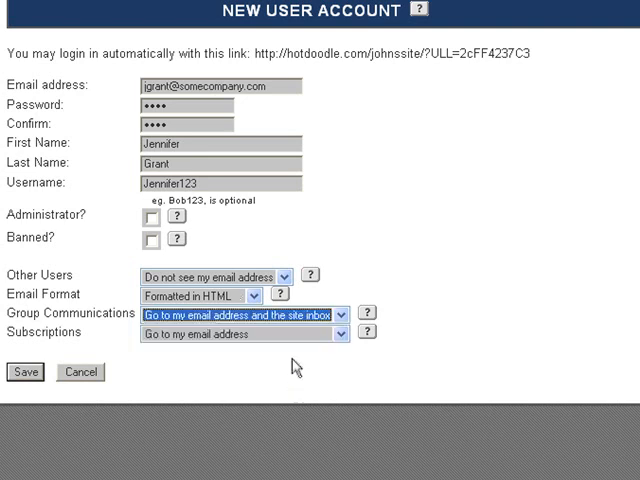
- Keep the Subscriptions delivery set to go to the email address
click(340, 334)
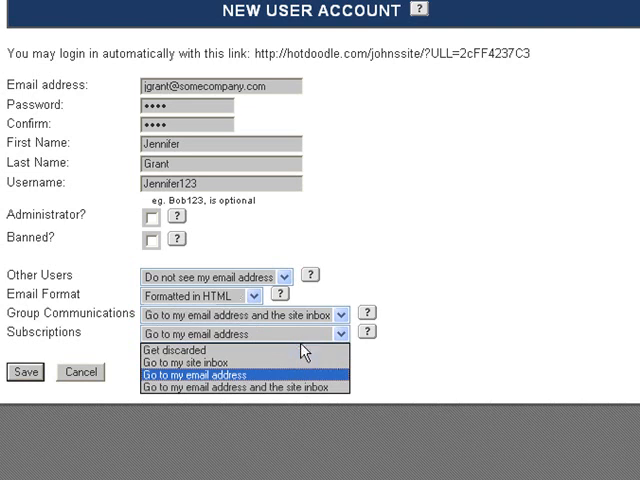
click(236, 388)
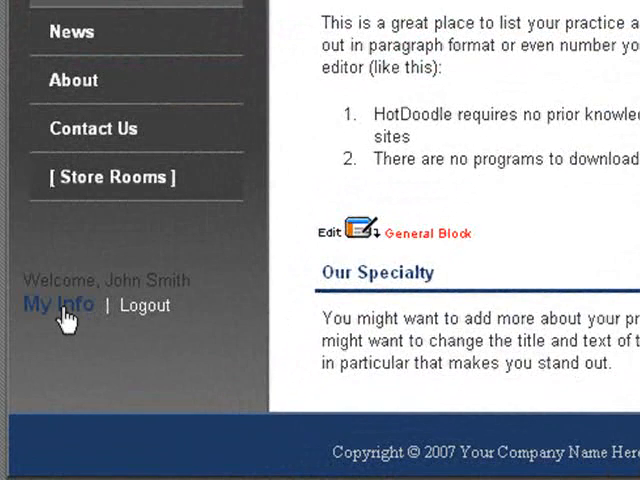
click(58, 304)
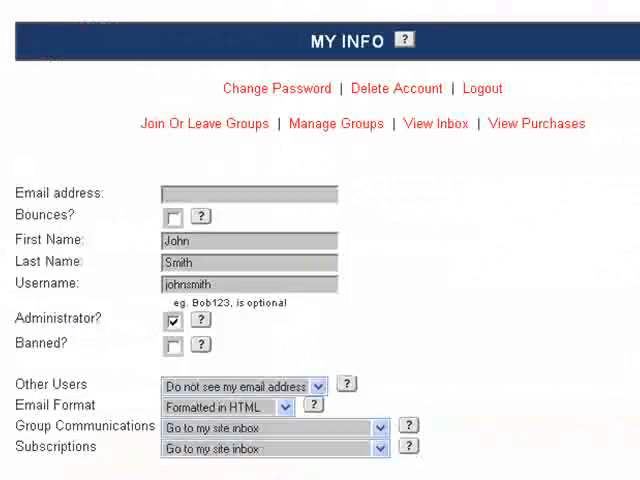
mouse_move(444, 130)
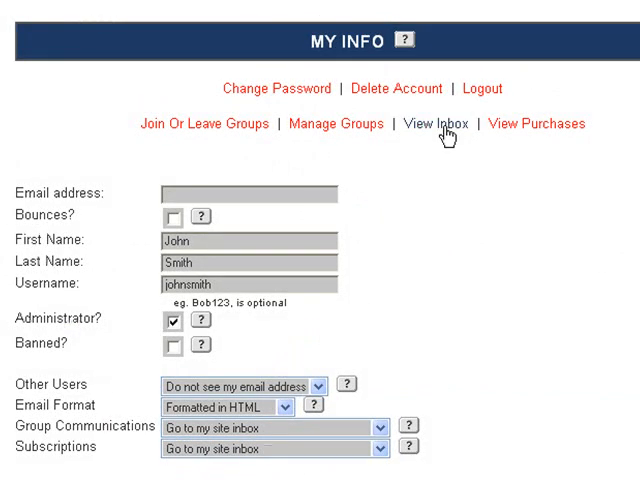
click(434, 122)
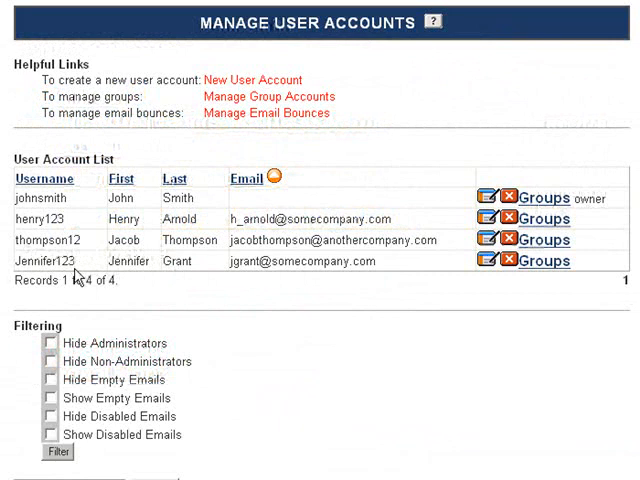
mouse_move(484, 272)
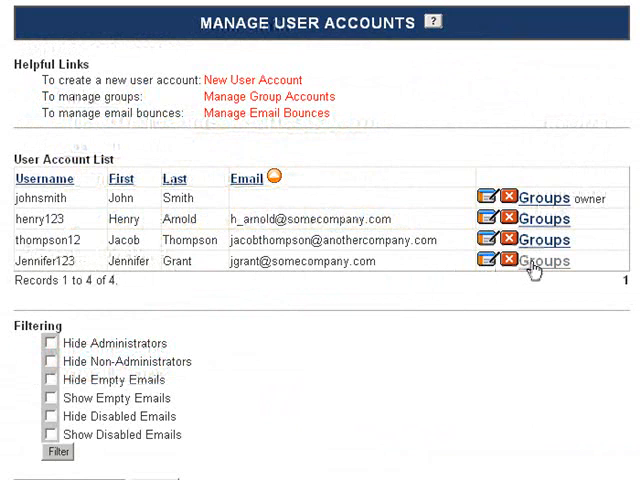
- Mark Jennifer123 as a member of the Customers group in her Groups page
click(542, 260)
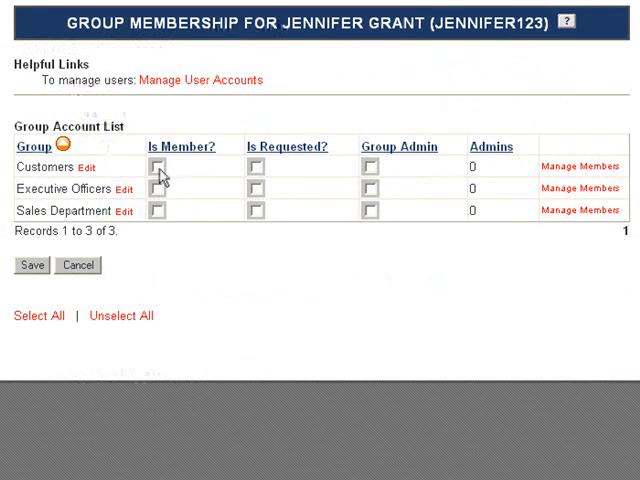
click(156, 166)
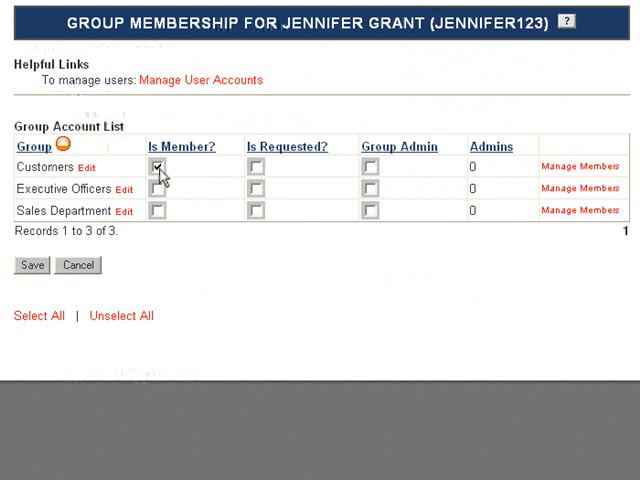
click(156, 168)
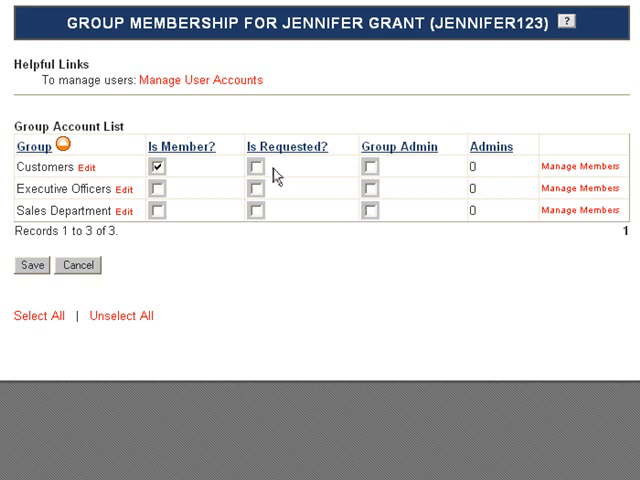
mouse_move(210, 172)
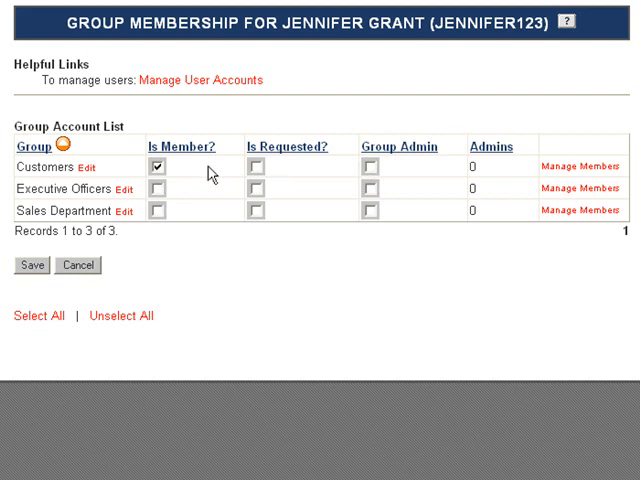
mouse_move(184, 174)
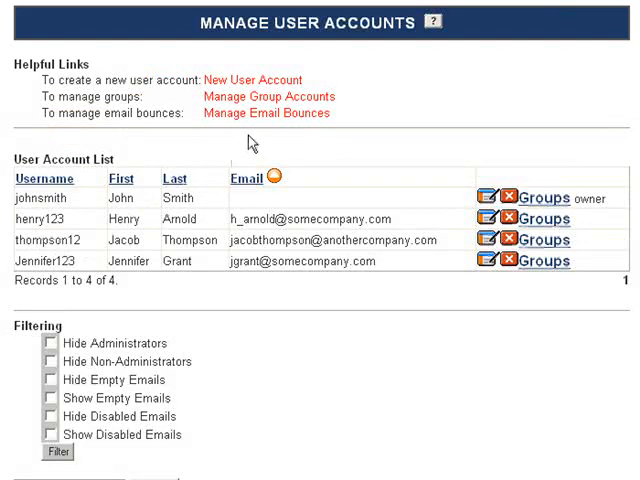
- Bring up Manage Email Bounces listing all four users' emails and disabled status
click(266, 112)
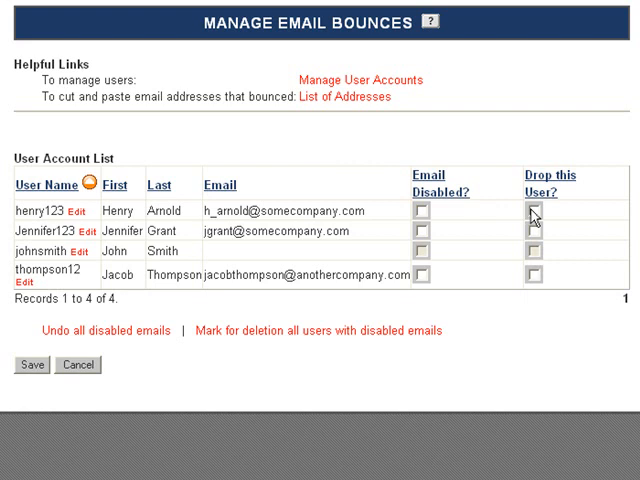
mouse_move(432, 292)
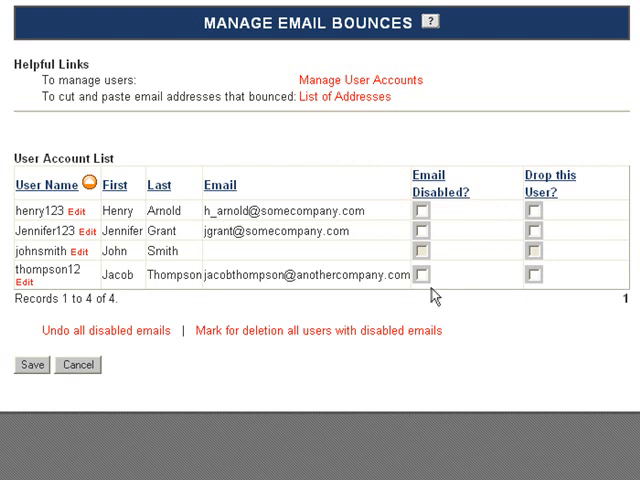
mouse_move(394, 338)
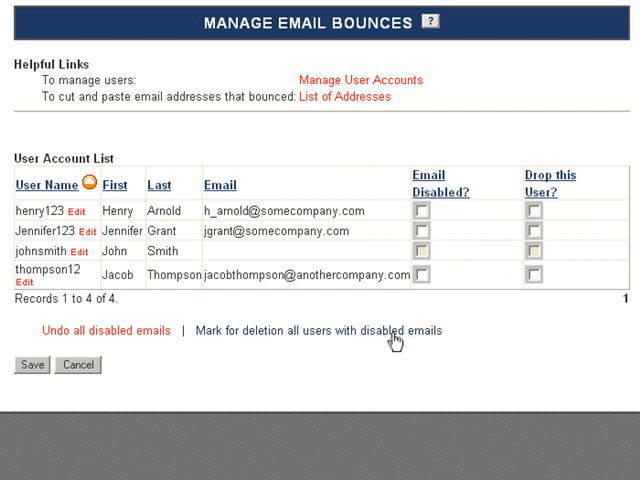
mouse_move(338, 108)
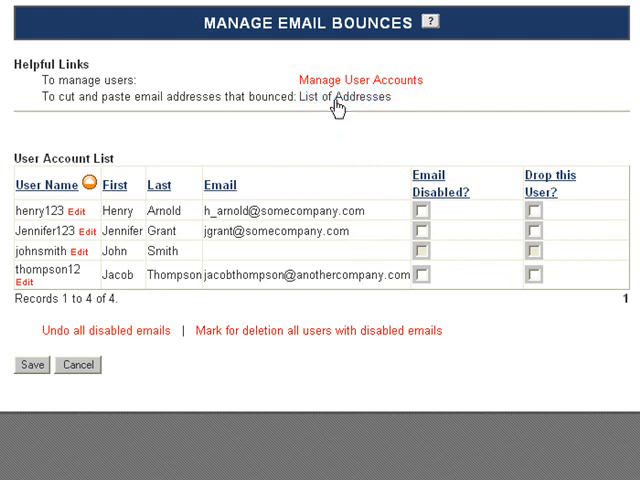